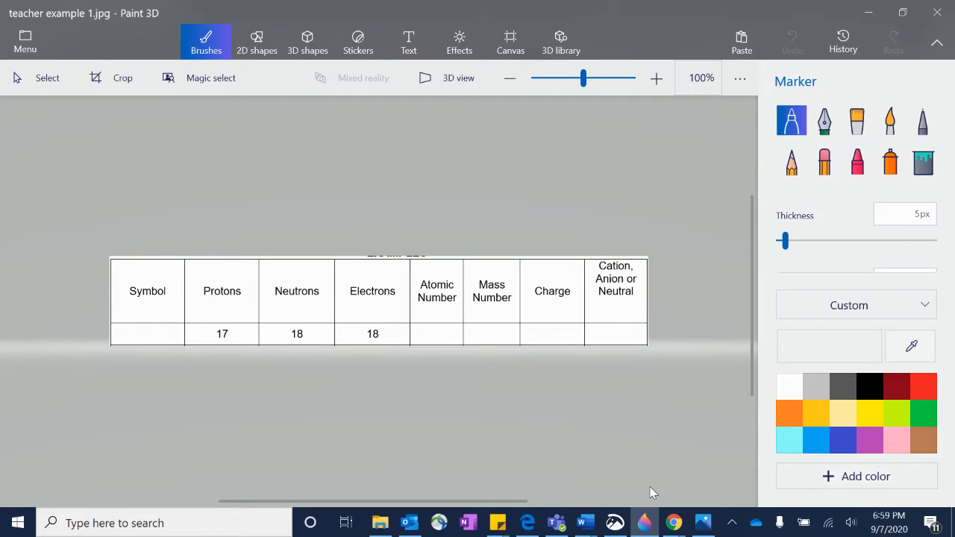
{"action": "mouse_move", "coordinate": [430, 414]}
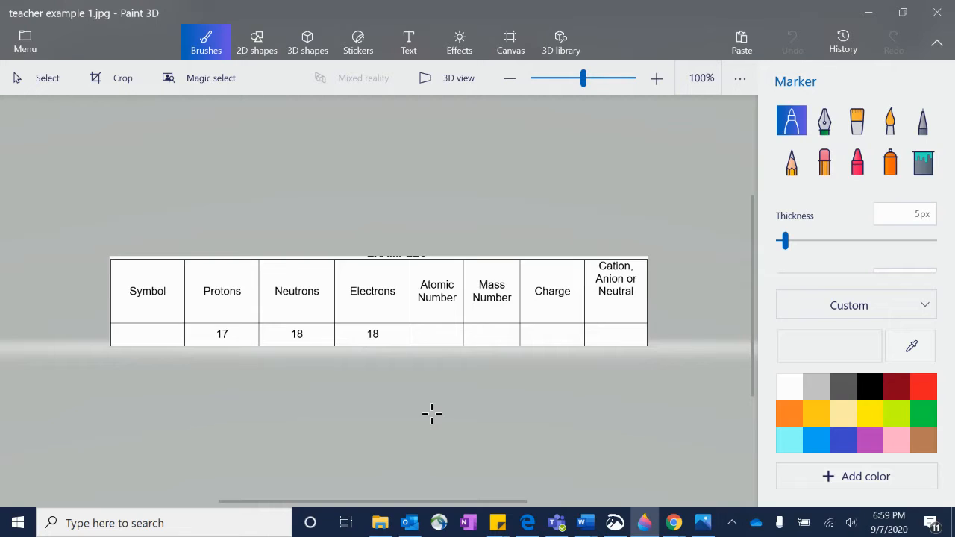
{"action": "mouse_move", "coordinate": [429, 412]}
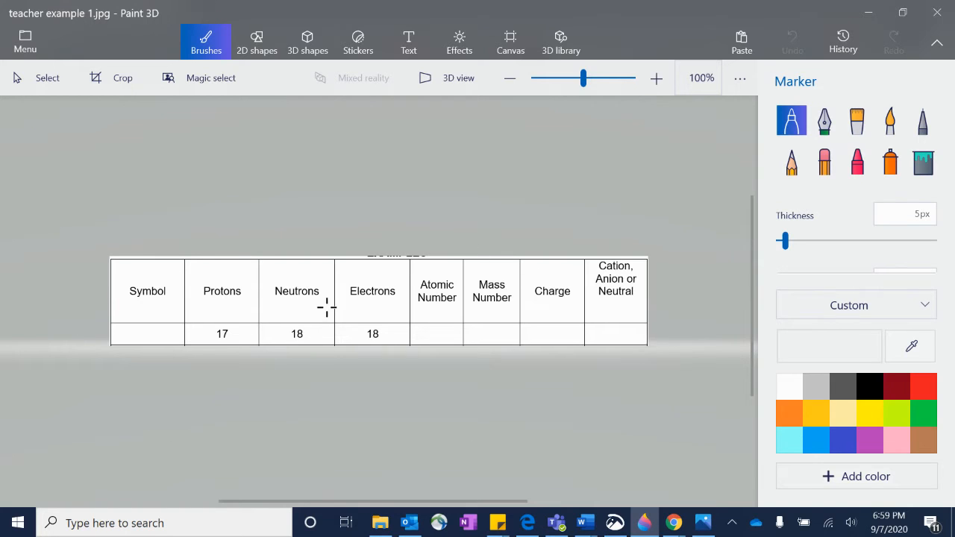
{"action": "mouse_move", "coordinate": [480, 345]}
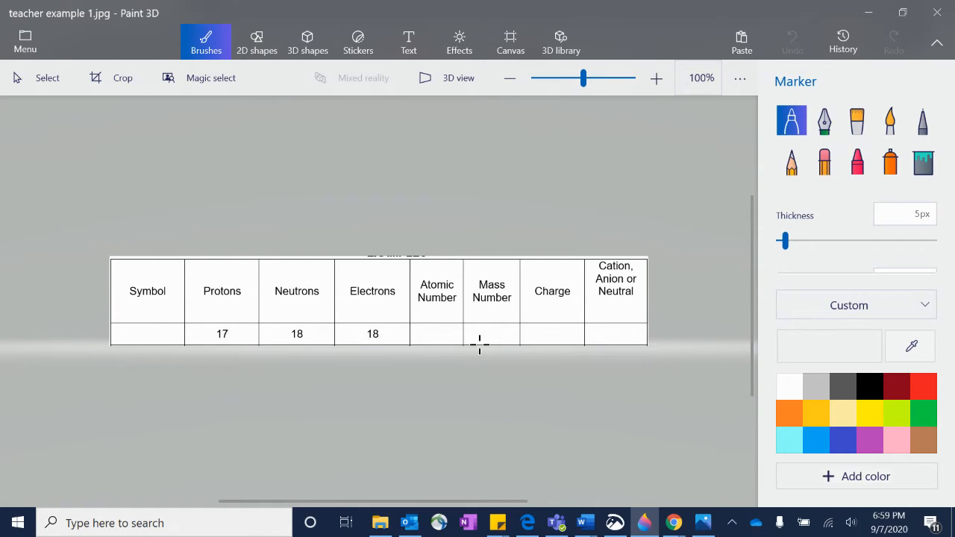
Activate the Text tool so text can be added onto the atom table image
{"action": "left_click", "coordinate": [408, 41]}
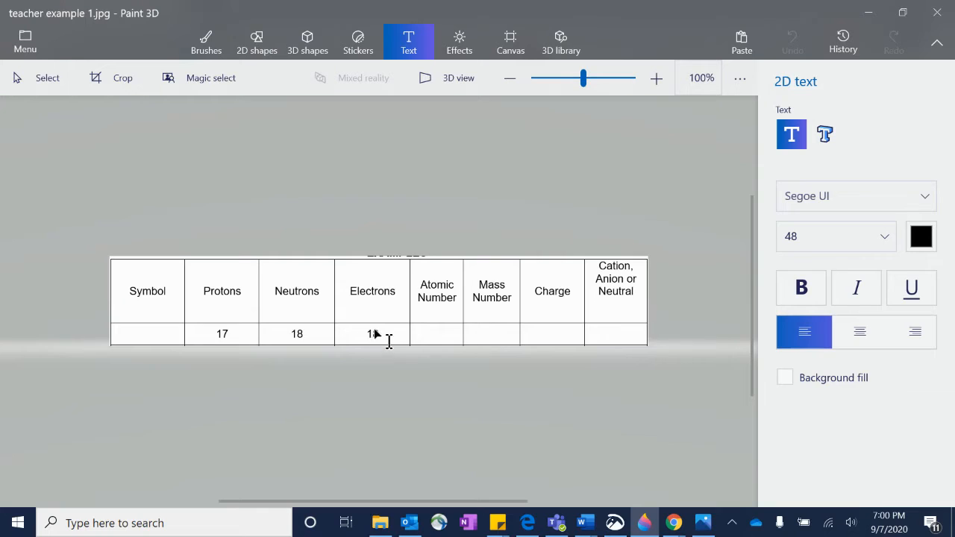
Write 17 in the Atomic Number cell as red text at size 18
{"action": "type", "text": "8"}
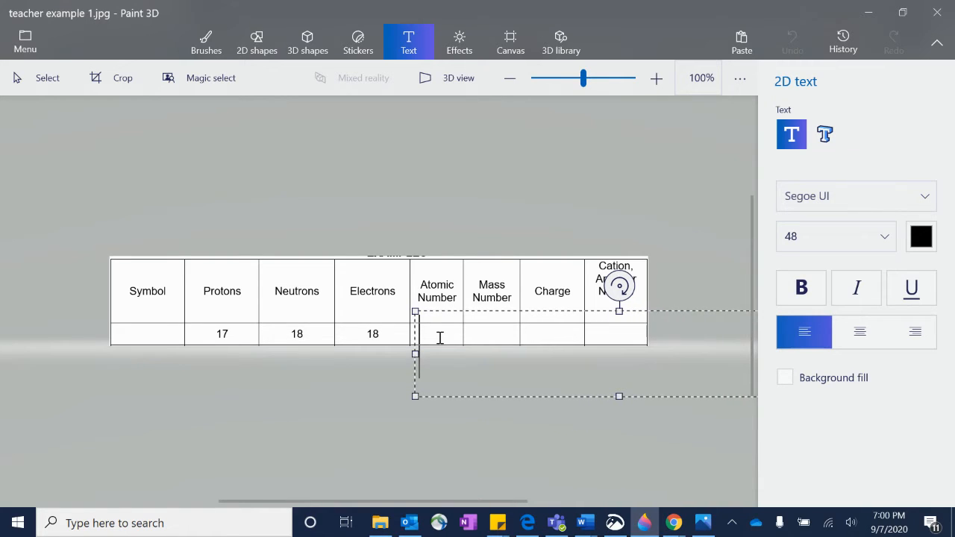
{"action": "type", "text": "17"}
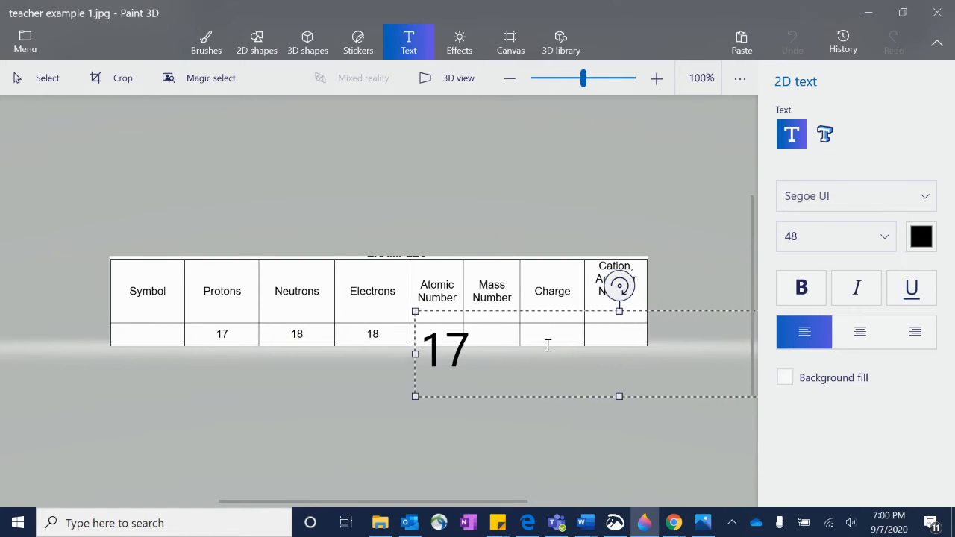
{"action": "left_click", "coordinate": [836, 235]}
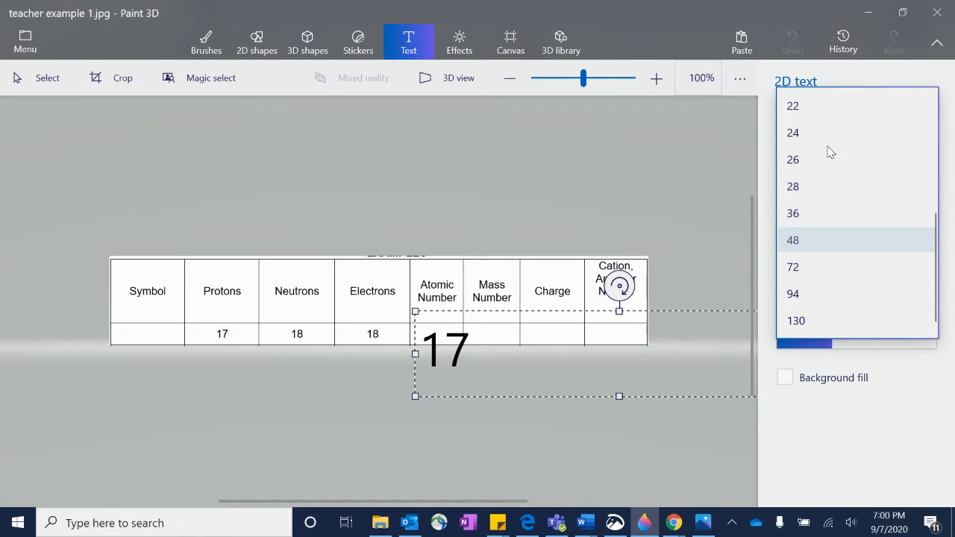
{"action": "left_click", "coordinate": [792, 106]}
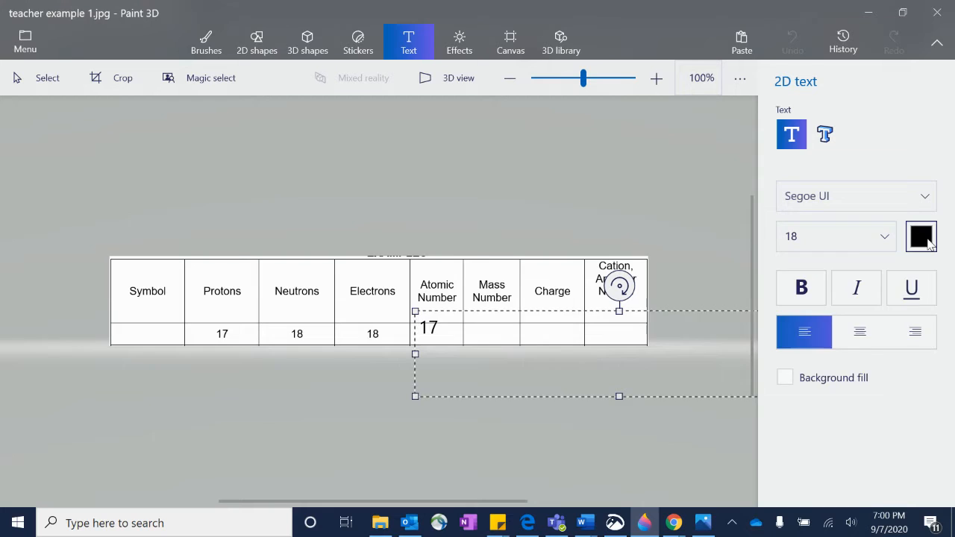
{"action": "left_click", "coordinate": [920, 237]}
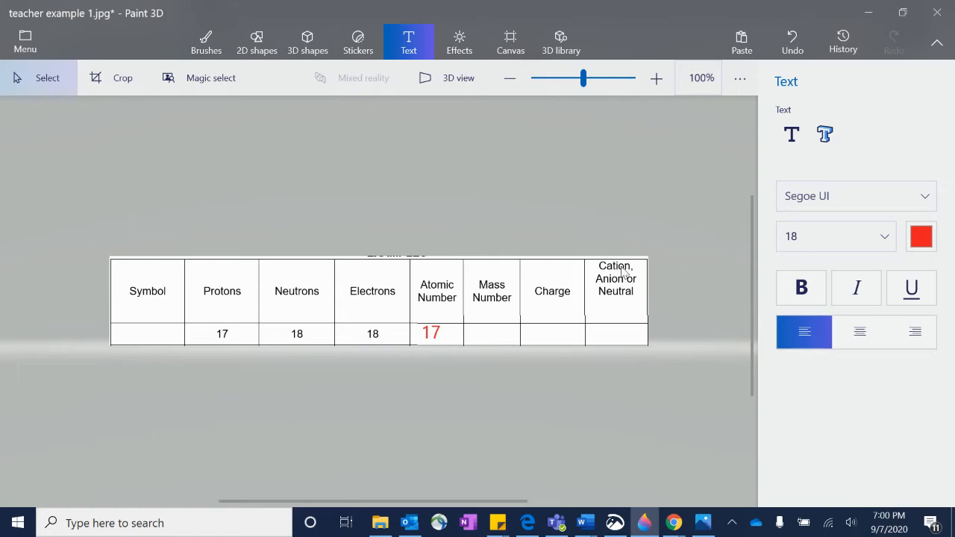
{"action": "left_click", "coordinate": [790, 135]}
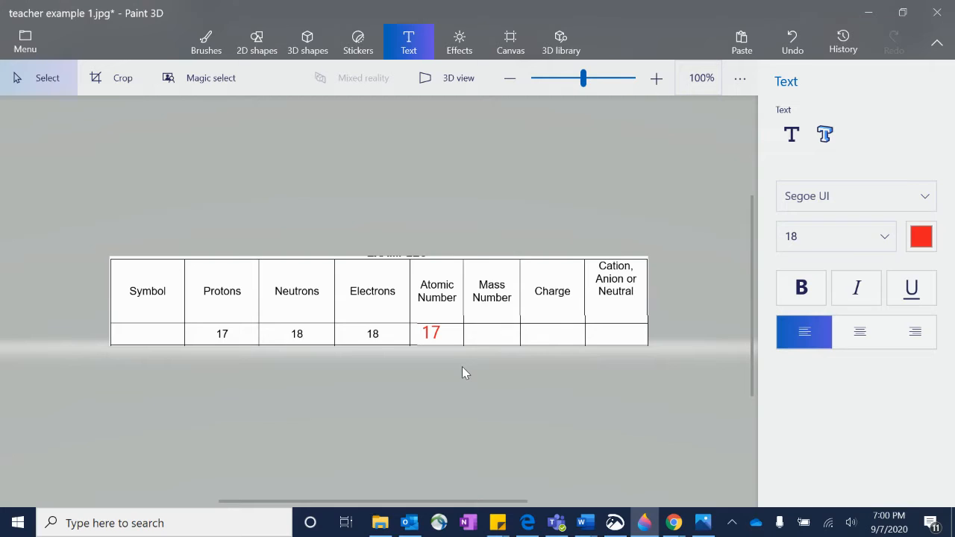
{"action": "mouse_move", "coordinate": [275, 334]}
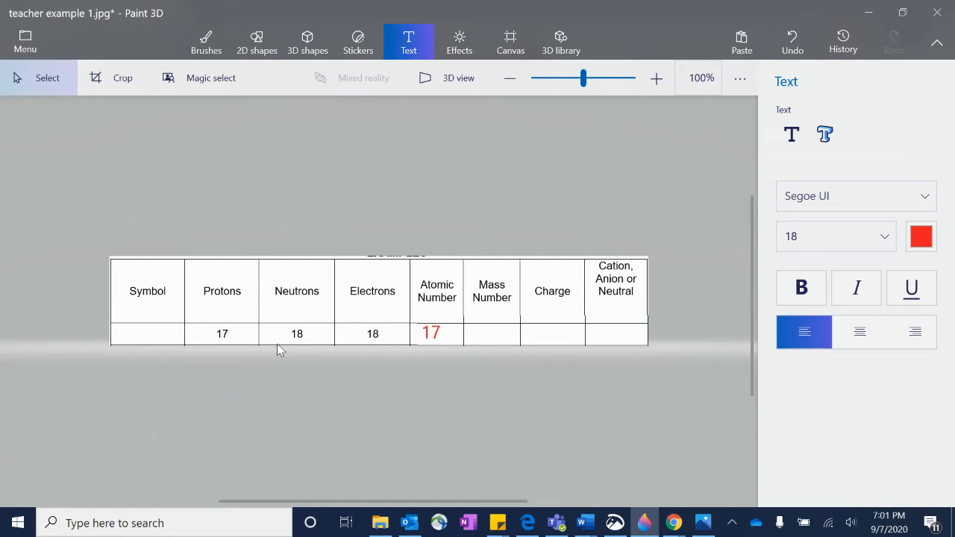
{"action": "mouse_move", "coordinate": [435, 319]}
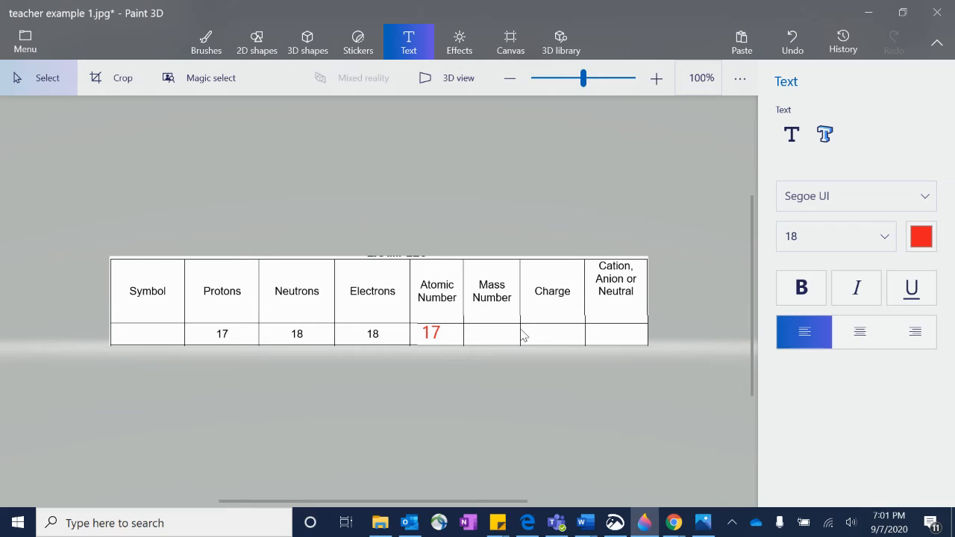
{"action": "mouse_move", "coordinate": [531, 335]}
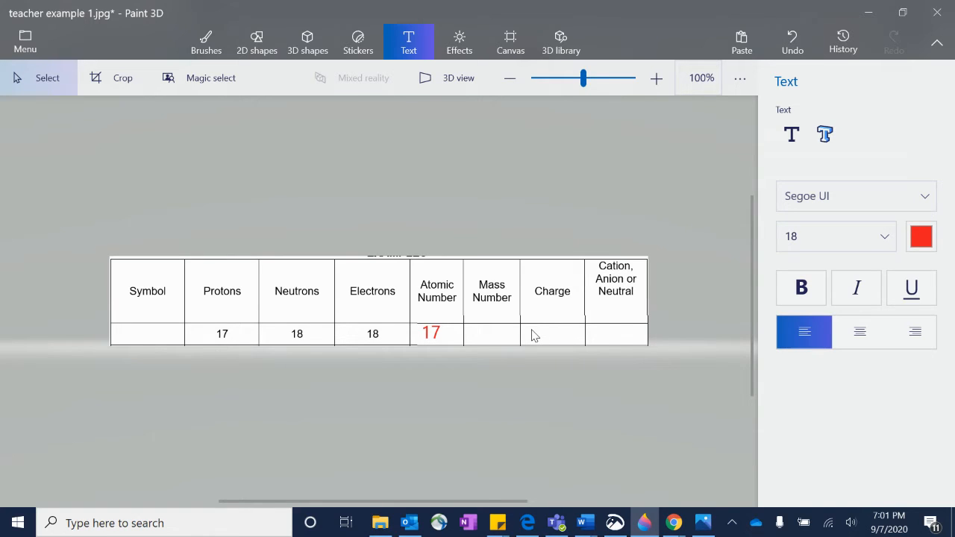
{"action": "left_click", "coordinate": [791, 135]}
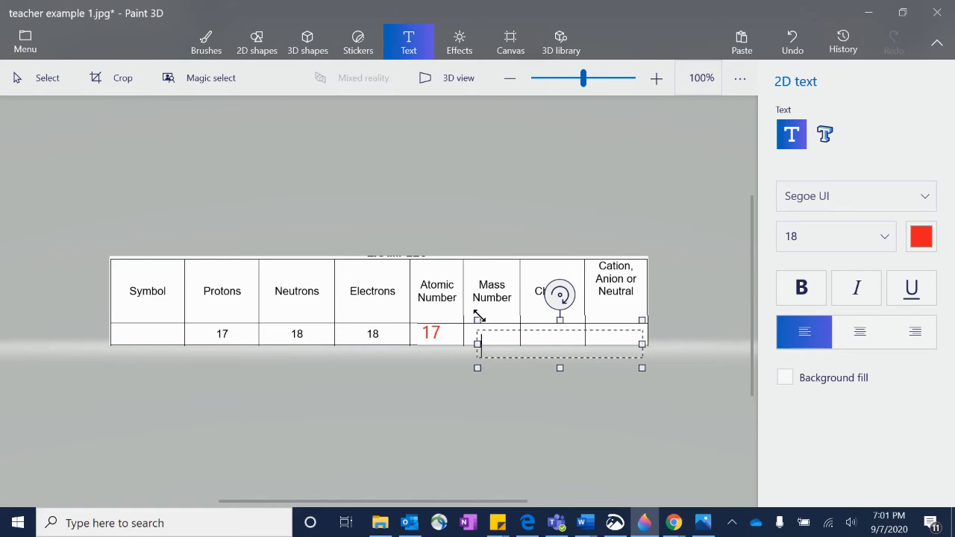
Write 35 amu in red in the Mass Number cell beside atomic number 17
{"action": "type", "text": "35"}
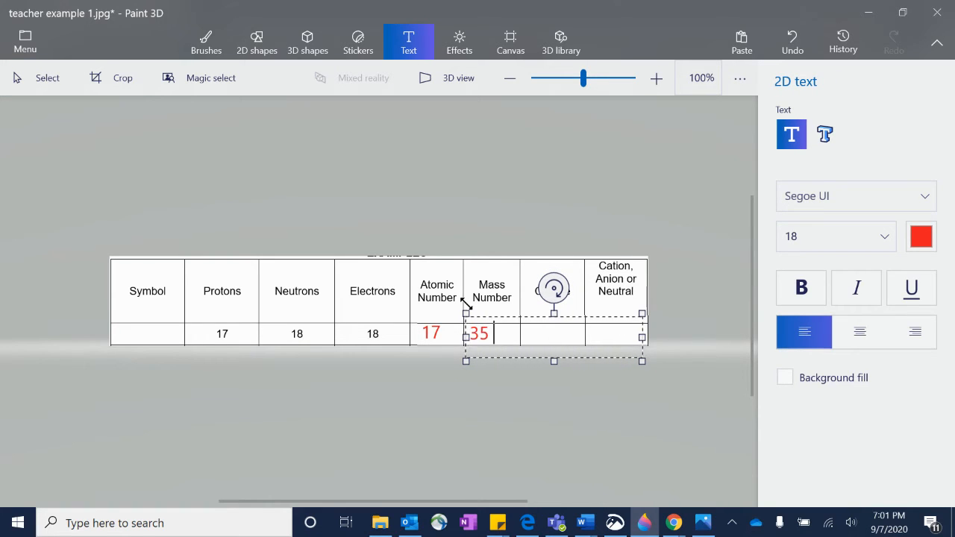
{"action": "type", "text": "amu"}
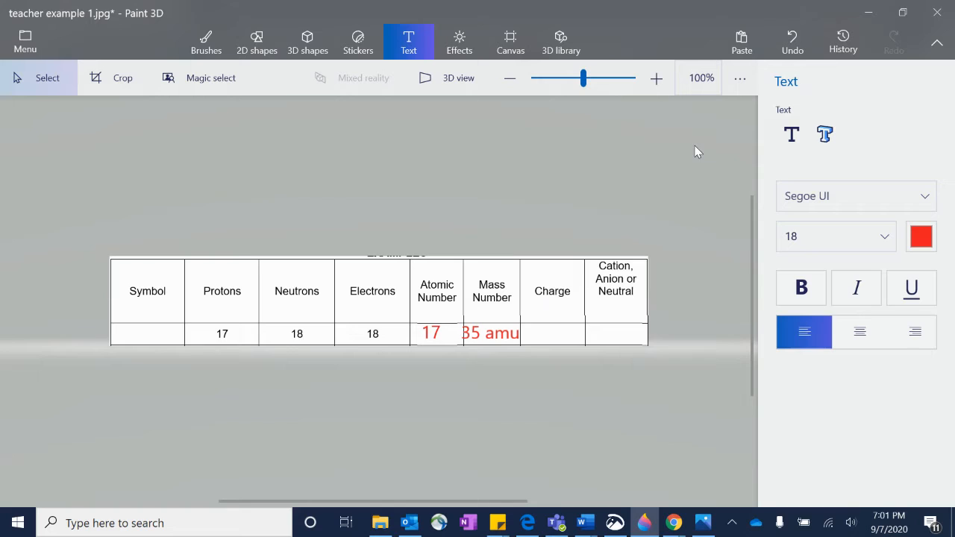
{"action": "mouse_move", "coordinate": [485, 311]}
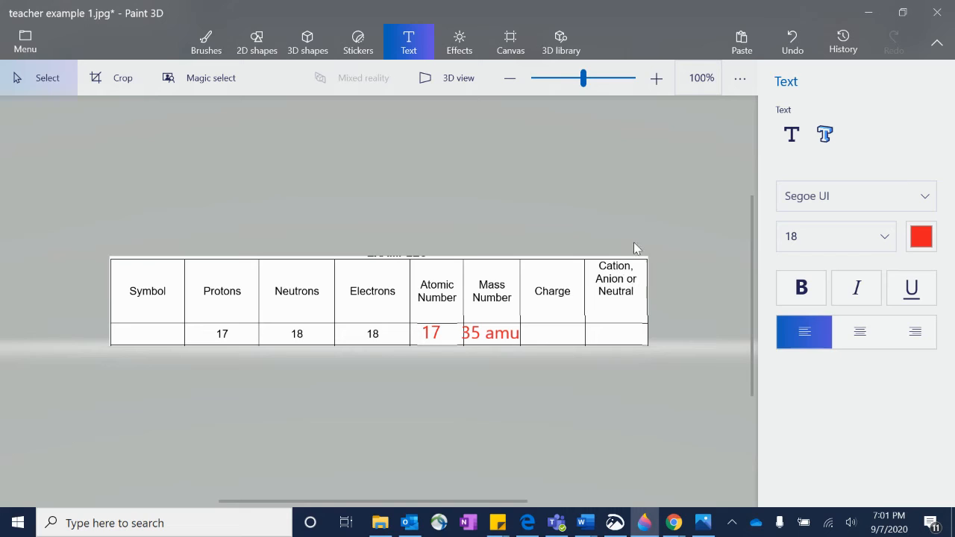
{"action": "mouse_move", "coordinate": [157, 334]}
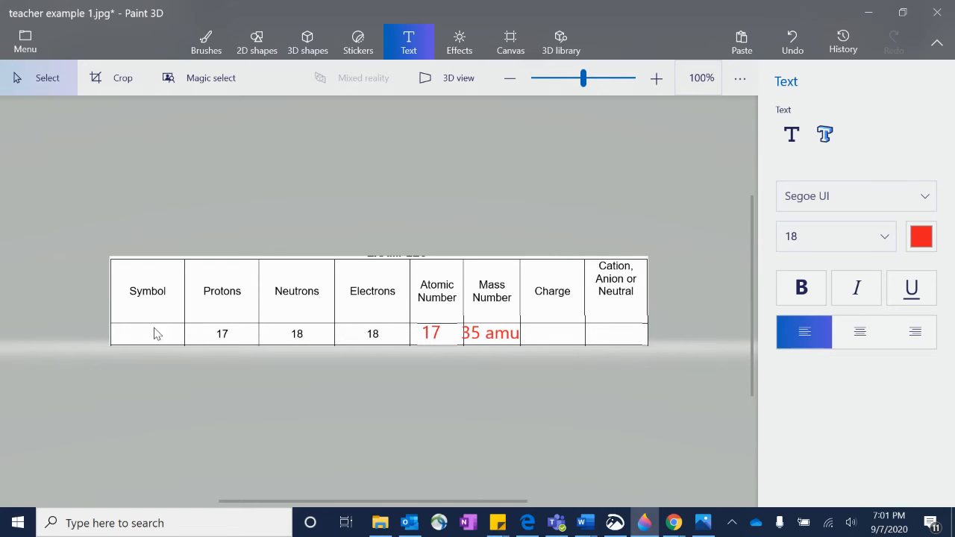
{"action": "mouse_move", "coordinate": [148, 292]}
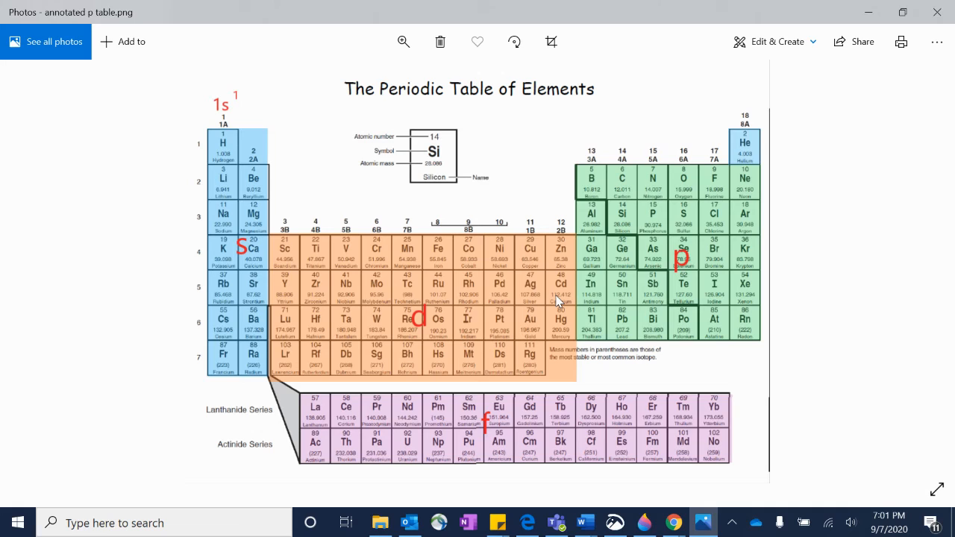
{"action": "mouse_move", "coordinate": [258, 137]}
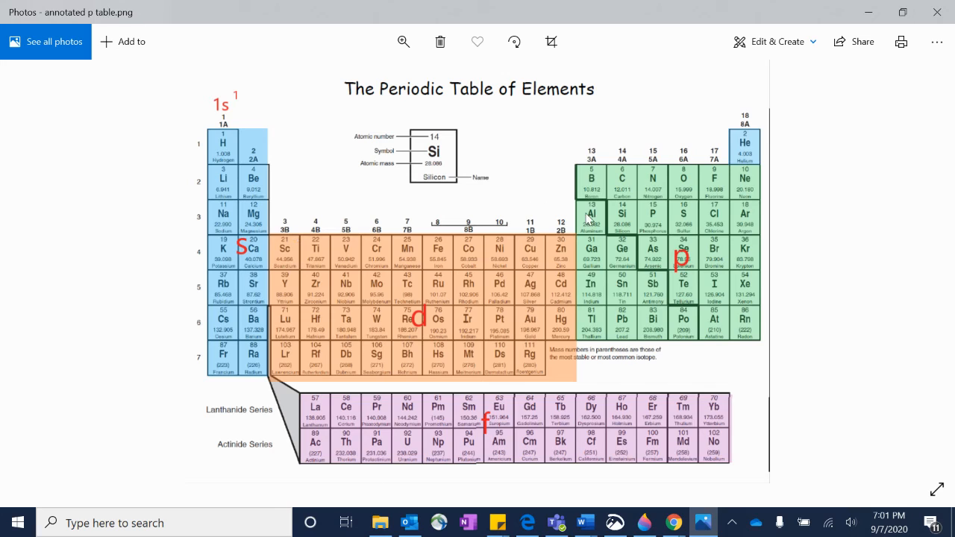
{"action": "mouse_move", "coordinate": [707, 217]}
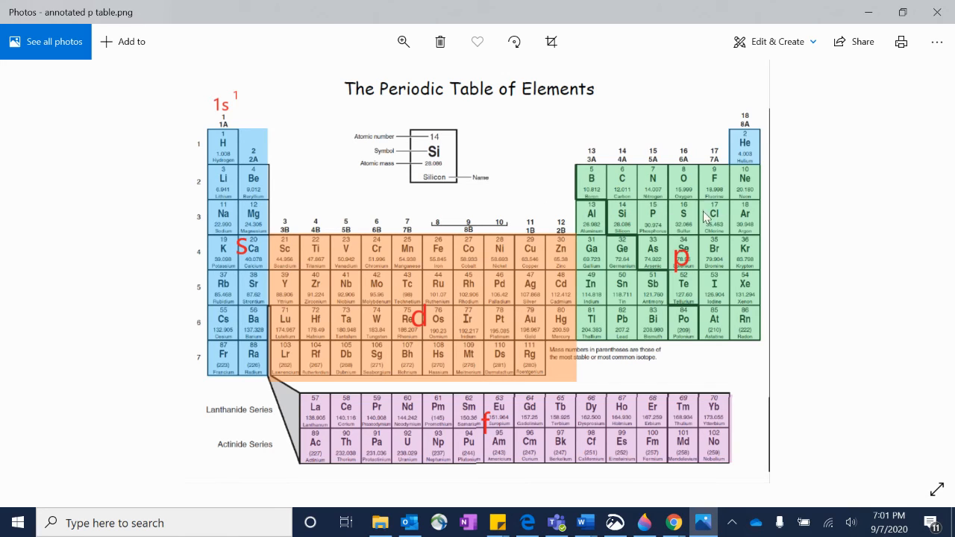
{"action": "mouse_move", "coordinate": [867, 12]}
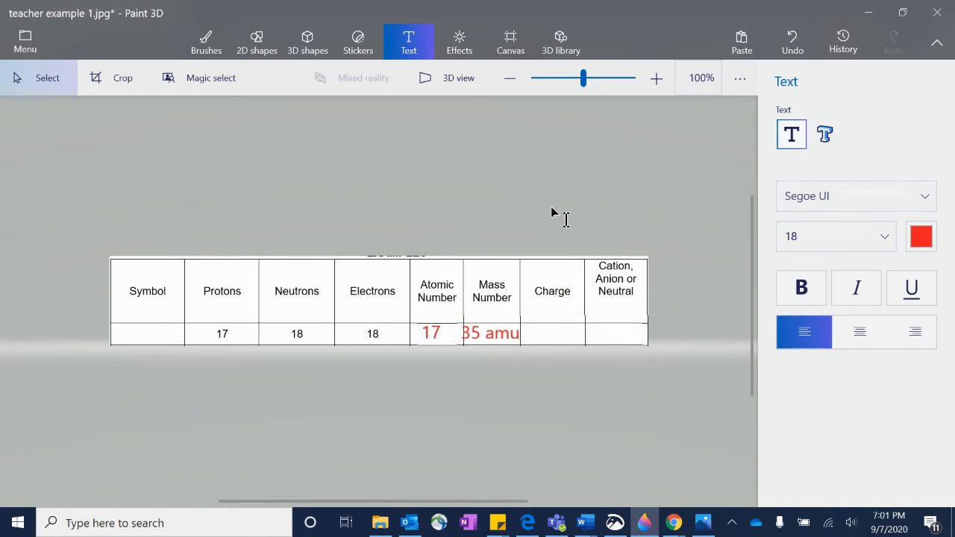
Write Cl in red in the Symbol cell and commit it
{"action": "type", "text": "Cl"}
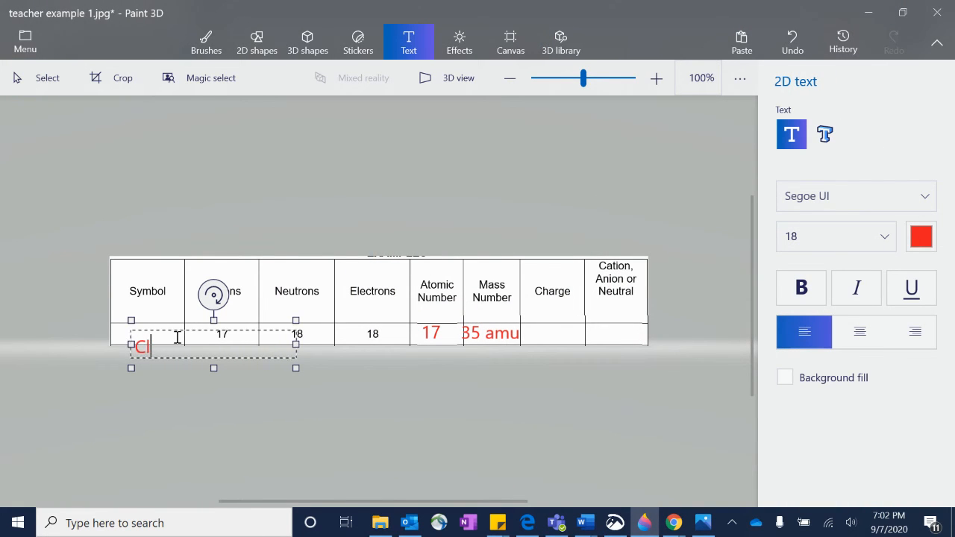
{"action": "left_click", "coordinate": [435, 189]}
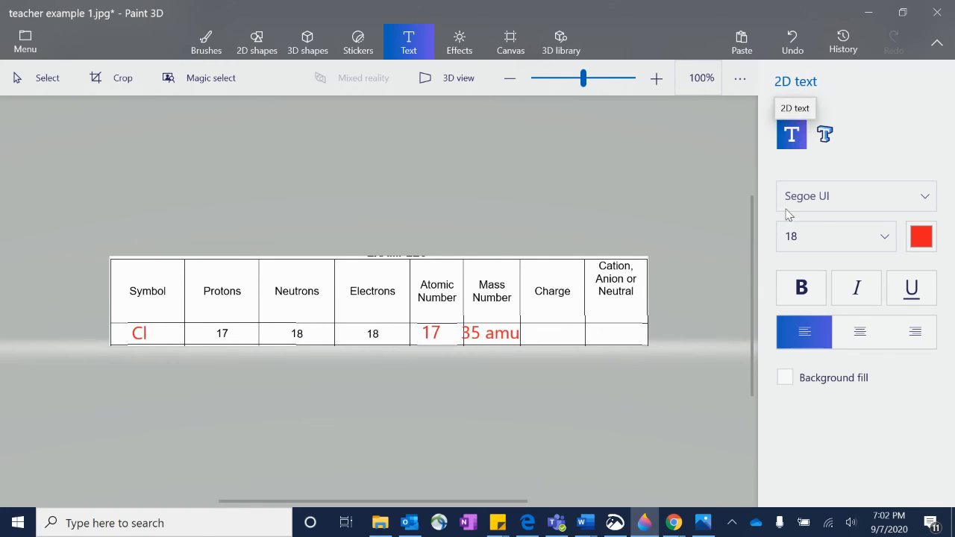
{"action": "mouse_move", "coordinate": [463, 425]}
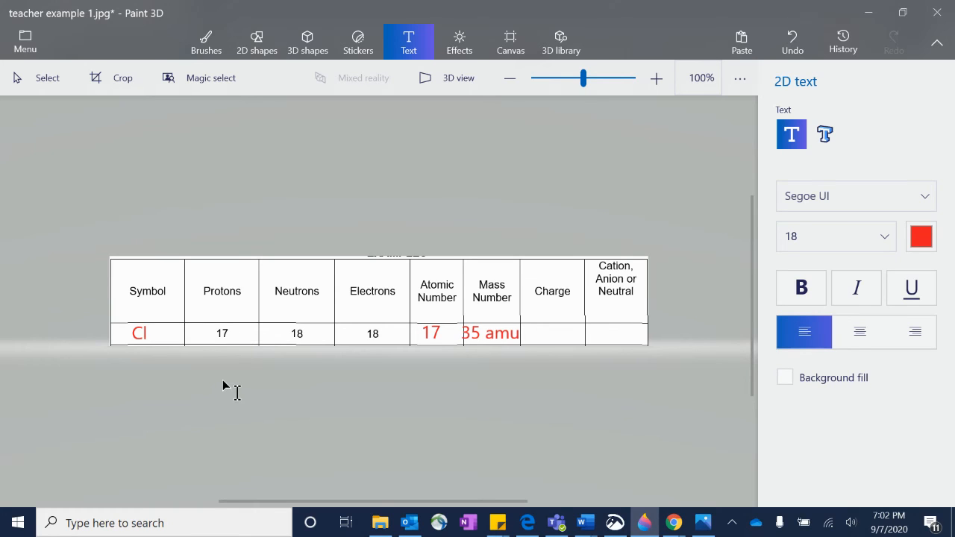
{"action": "mouse_move", "coordinate": [374, 359]}
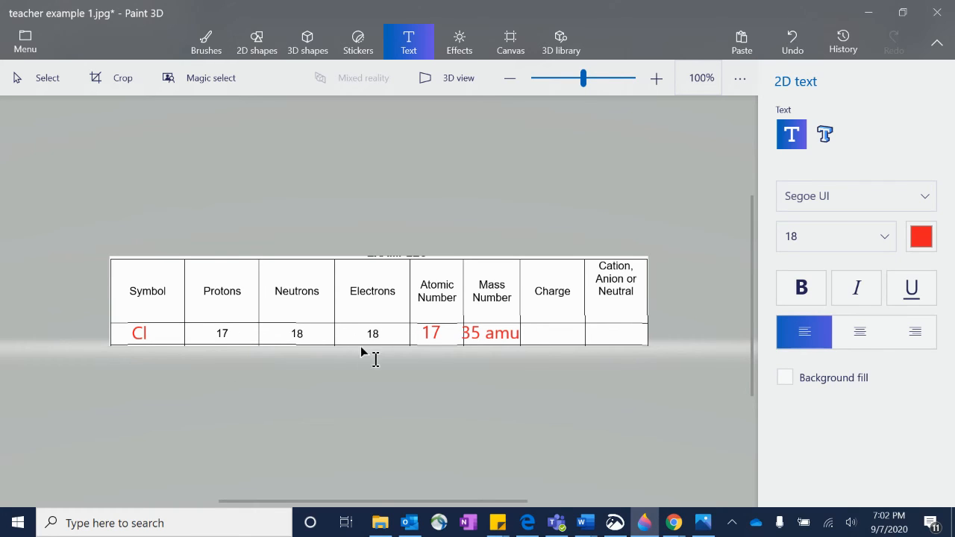
{"action": "mouse_move", "coordinate": [373, 334]}
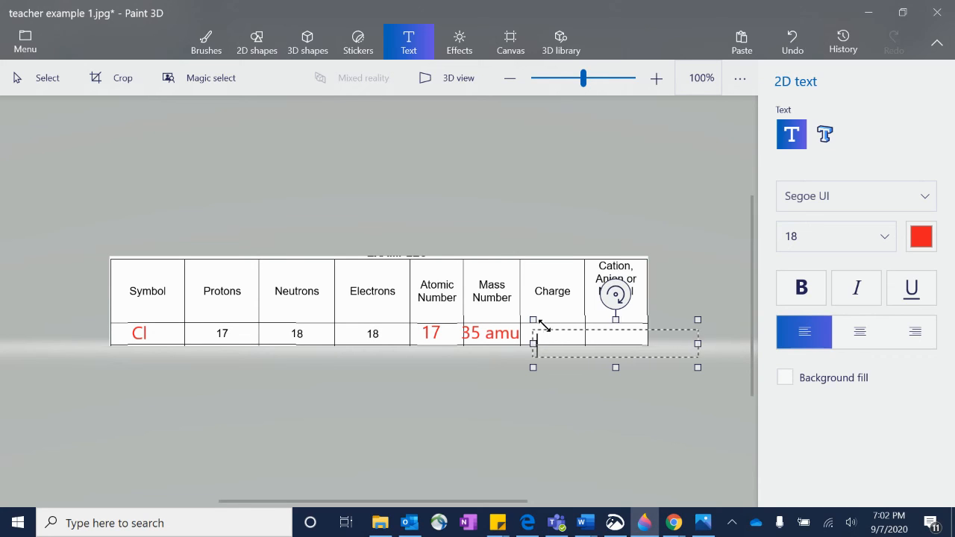
Write -1 in red in the Charge cell using the 2D text tool
{"action": "type", "text": "-1"}
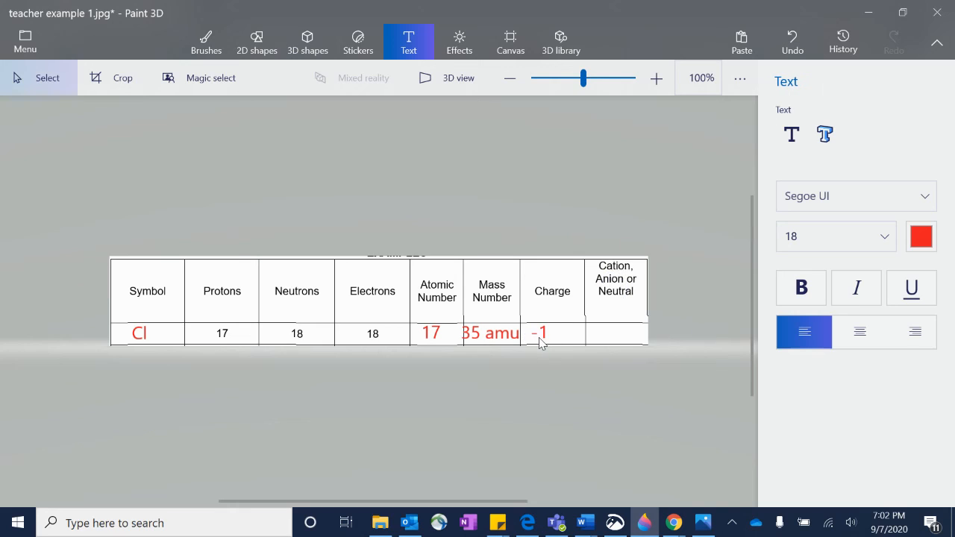
{"action": "left_click", "coordinate": [791, 134]}
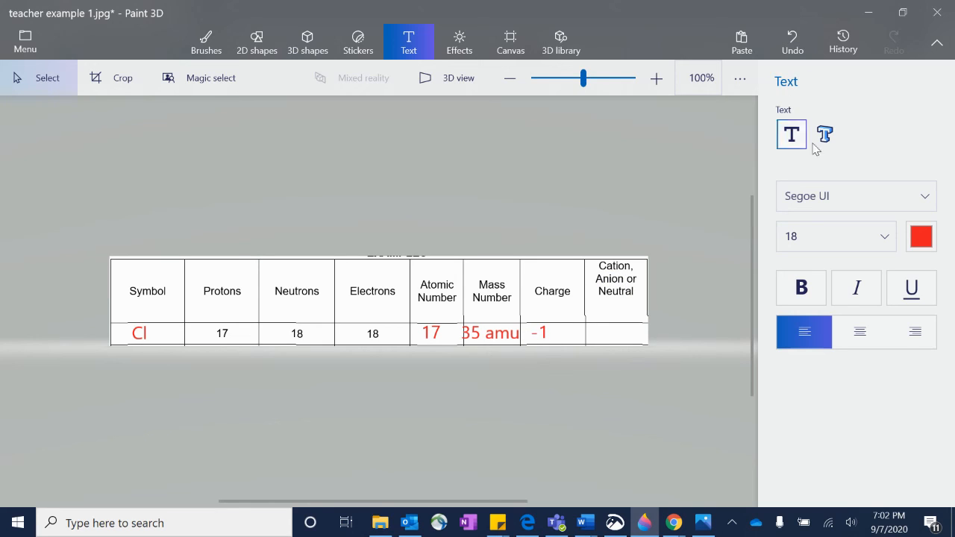
{"action": "left_click", "coordinate": [537, 333]}
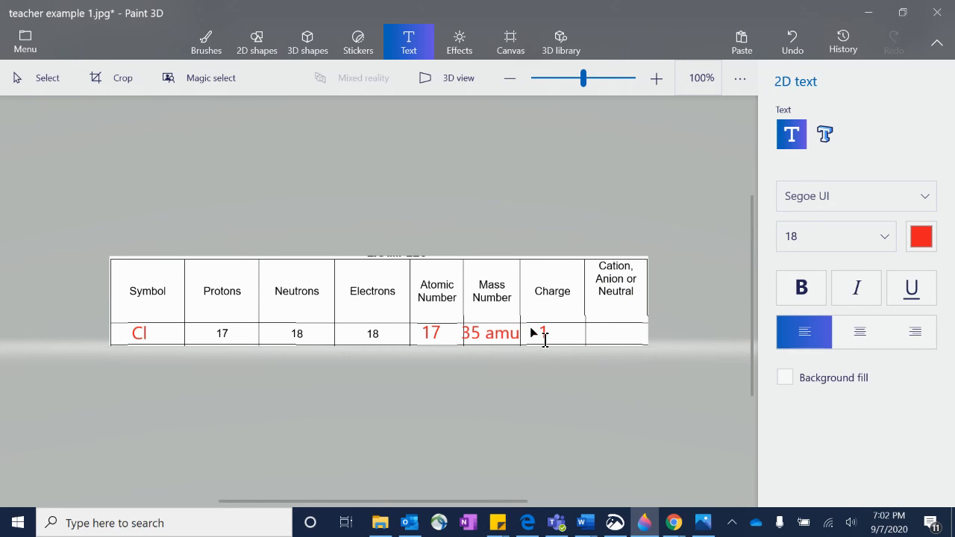
{"action": "type", "text": "-1"}
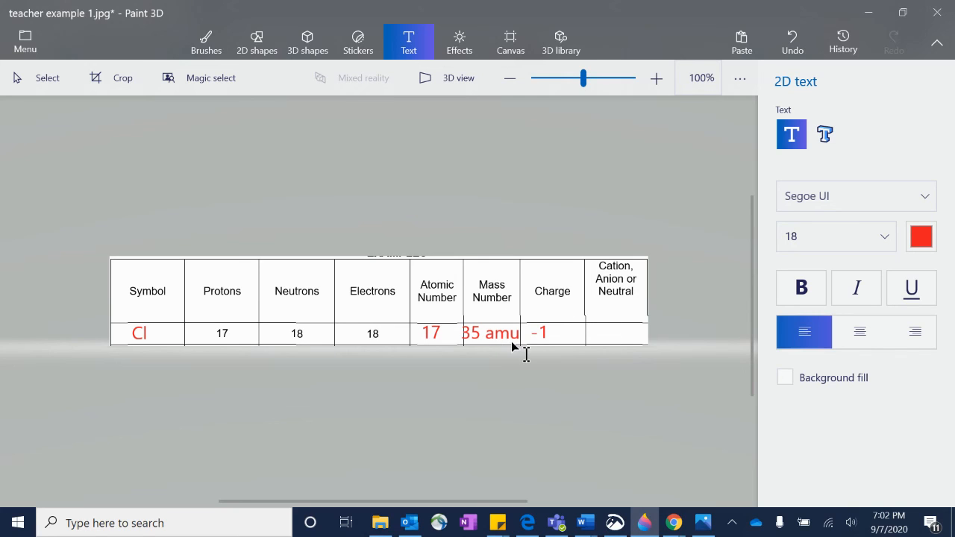
{"action": "mouse_move", "coordinate": [605, 290]}
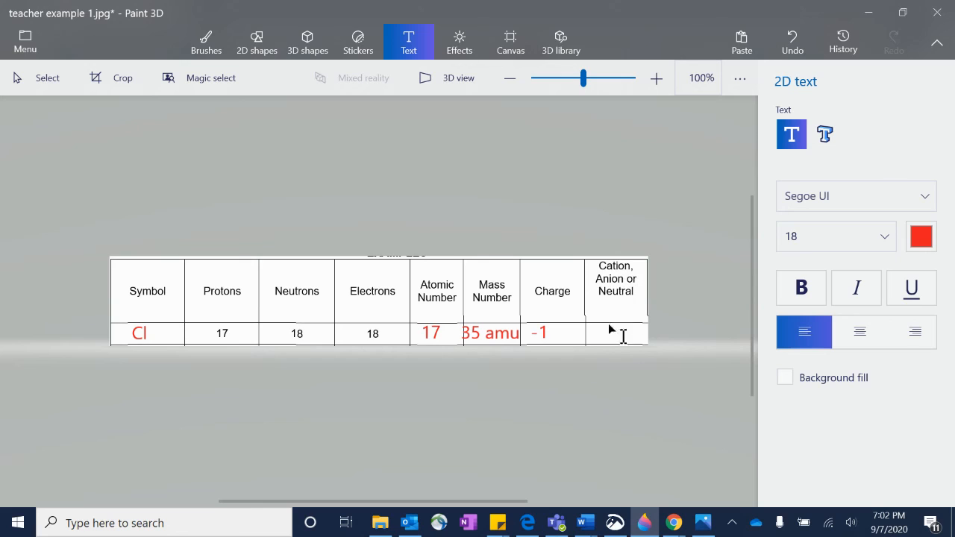
Write Anion in the Cation/Anion/Neutral cell
{"action": "type", "text": "Anion"}
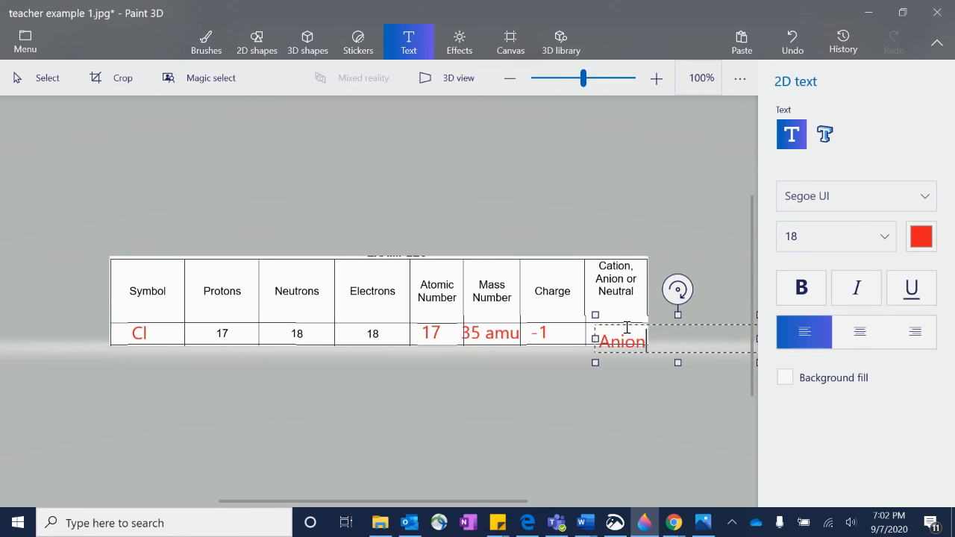